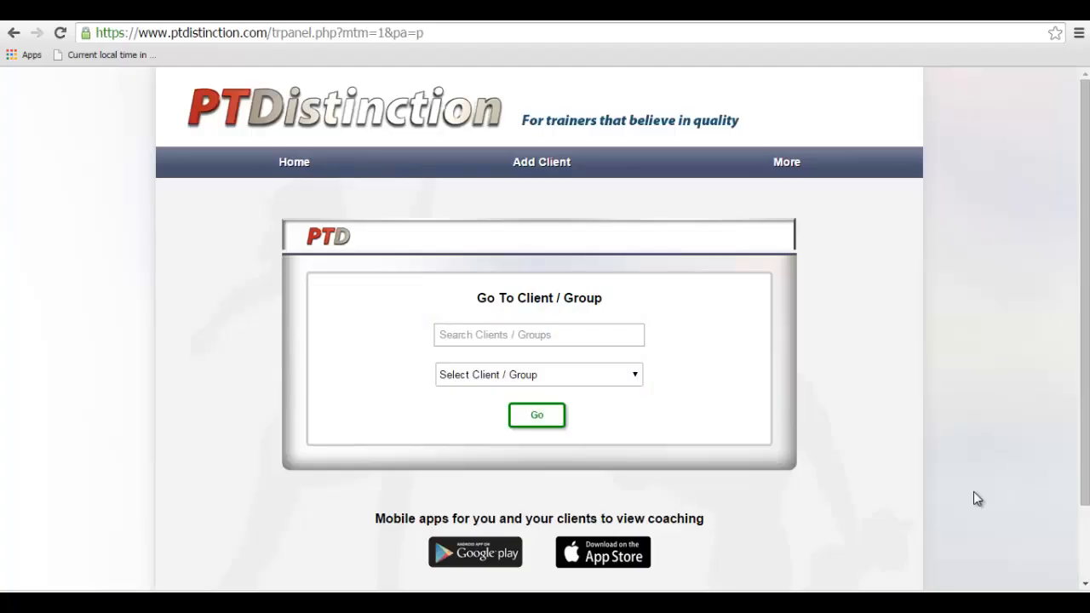
{"action": "mouse_move", "coordinate": [954, 443]}
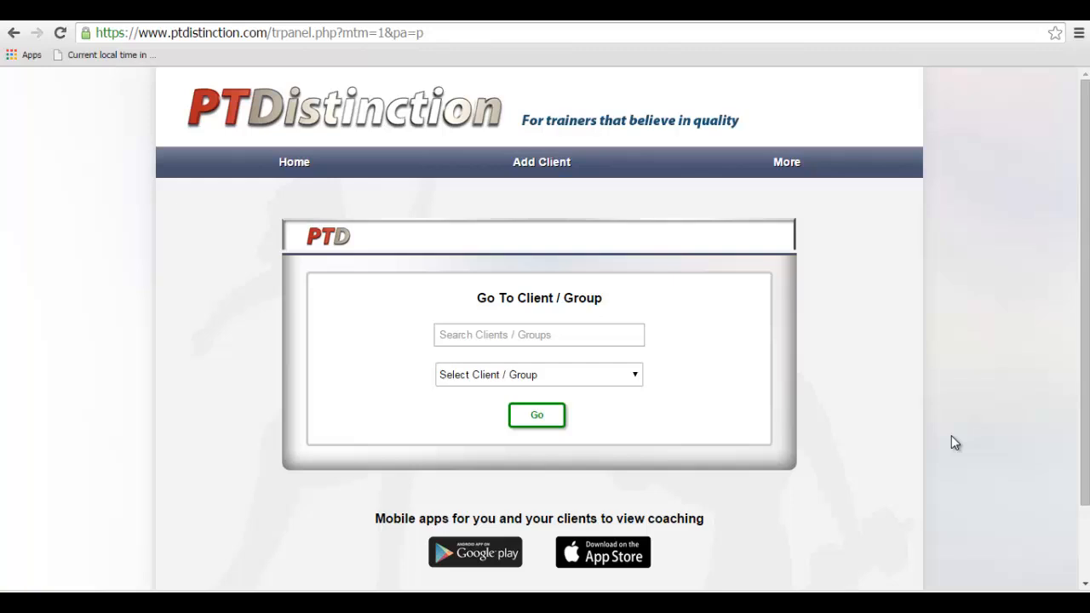
{"action": "mouse_move", "coordinate": [875, 220]}
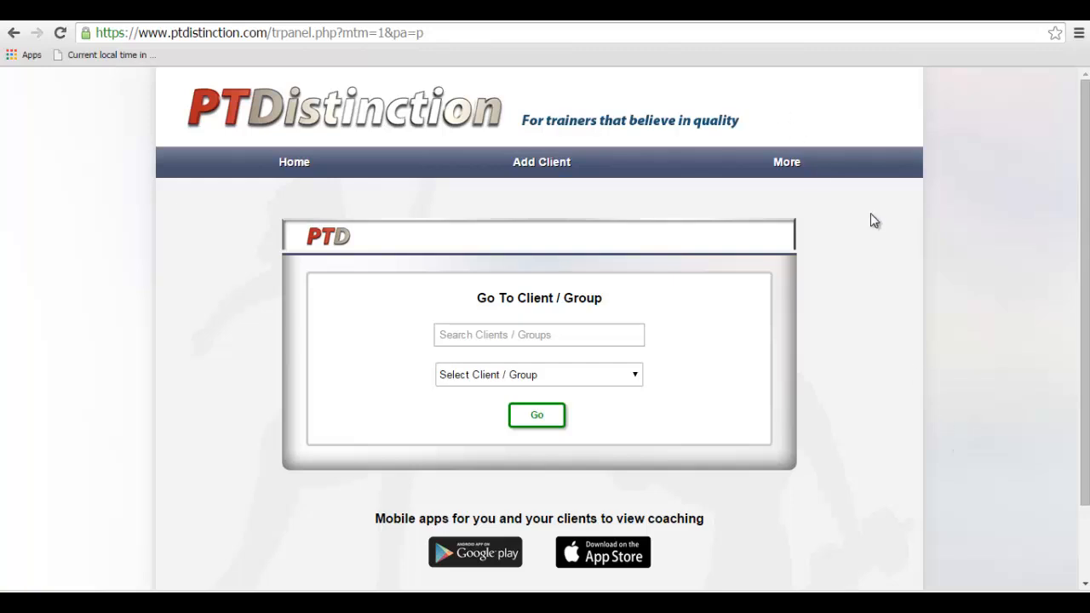
{"action": "mouse_move", "coordinate": [971, 252]}
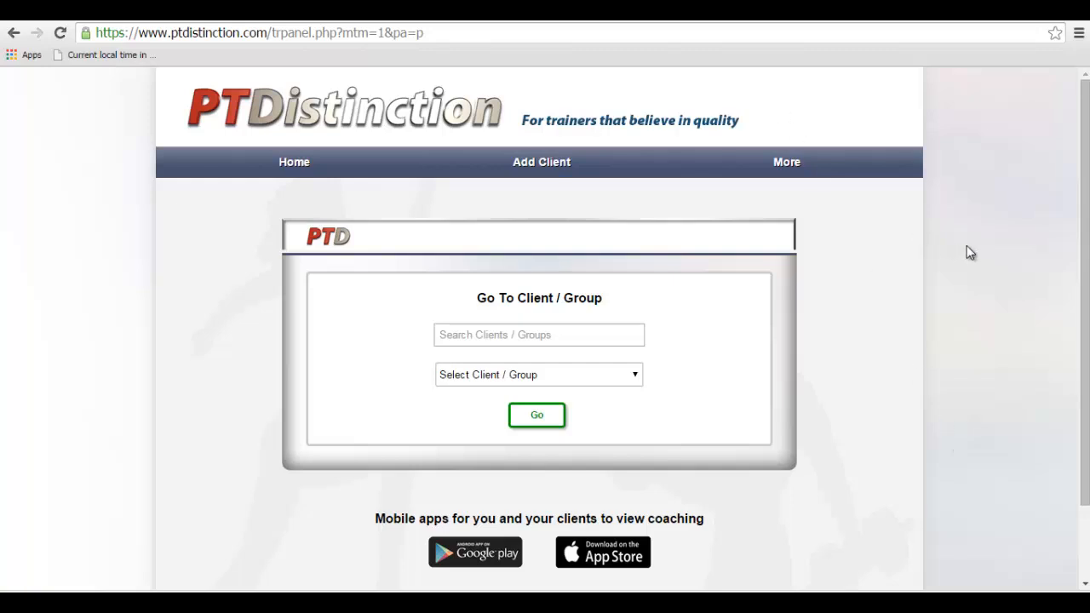
Go to the Custom Exercises page via the More menu.
{"action": "left_click", "coordinate": [787, 162]}
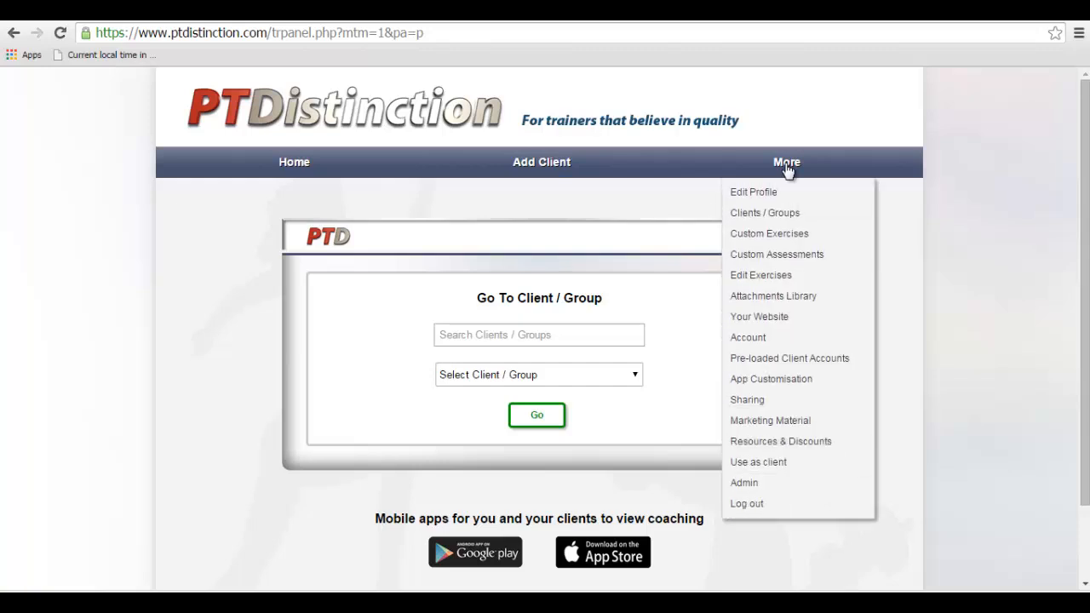
{"action": "left_click", "coordinate": [770, 233]}
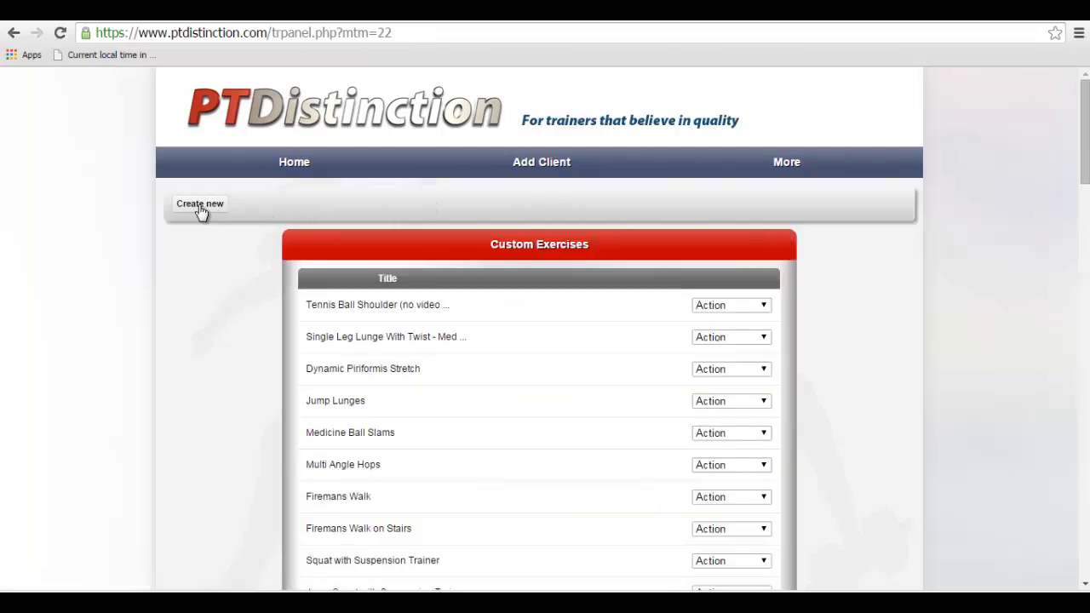
Create a new custom exercise named 'Exercise example' with Exercise Demo.mp4 uploaded and description left empty.
{"action": "left_click", "coordinate": [199, 204]}
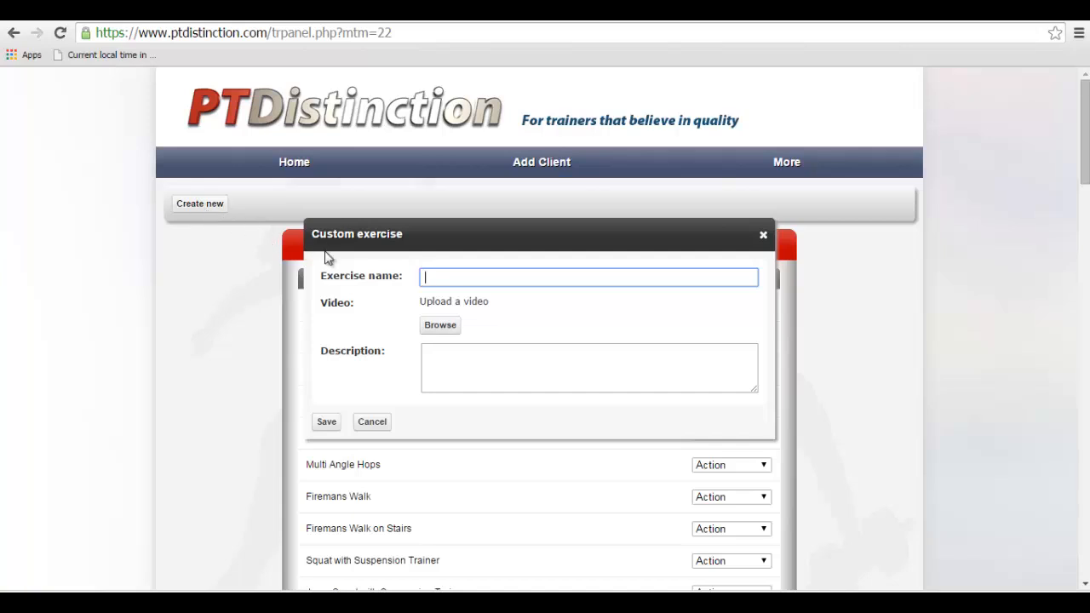
{"action": "mouse_move", "coordinate": [405, 273]}
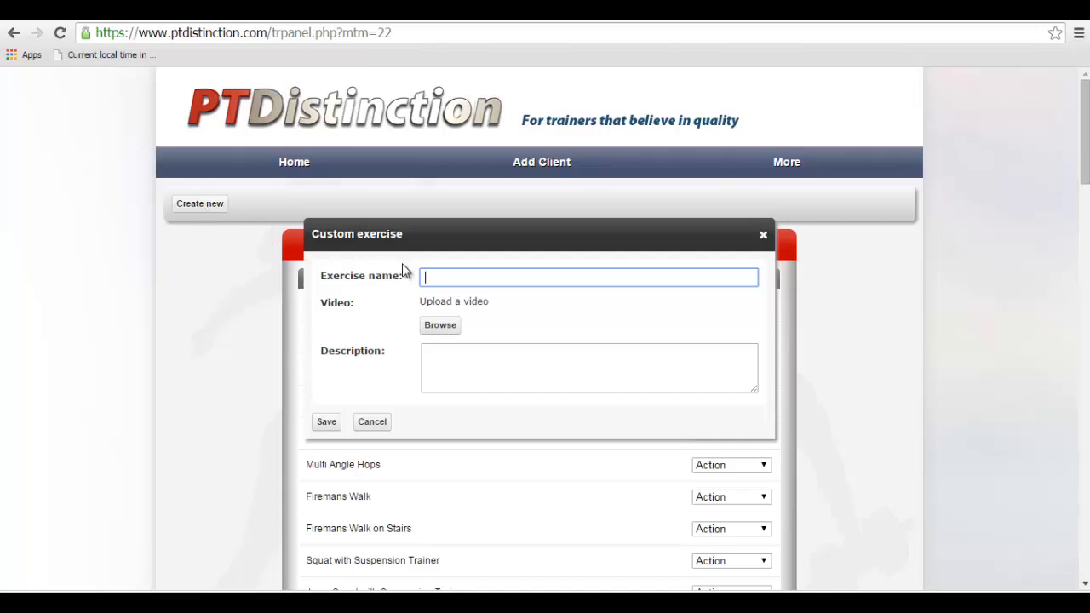
{"action": "type", "text": "Exercise example"}
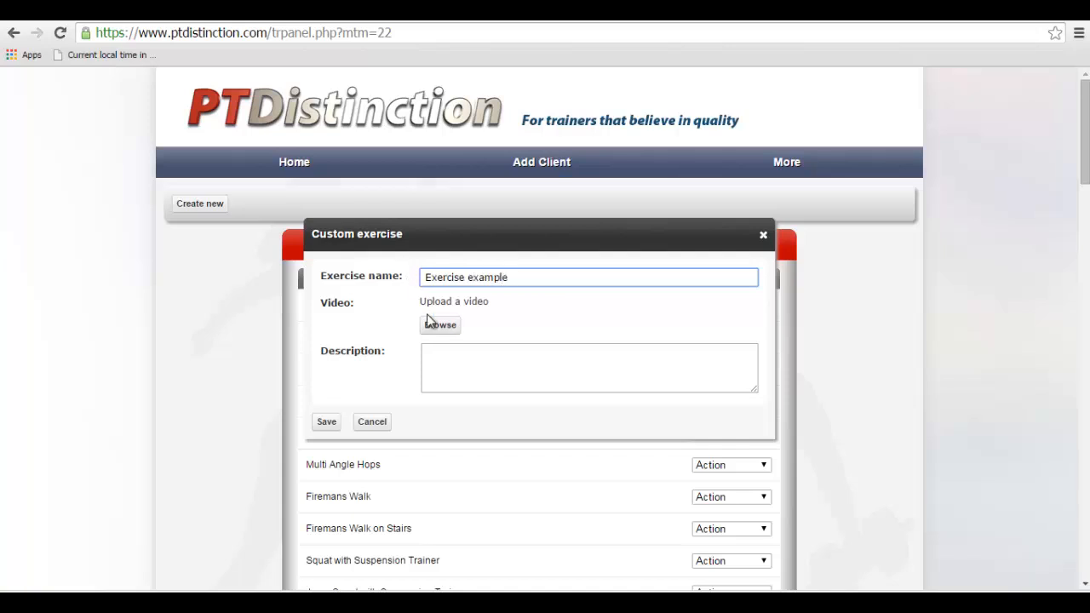
{"action": "left_click", "coordinate": [439, 323]}
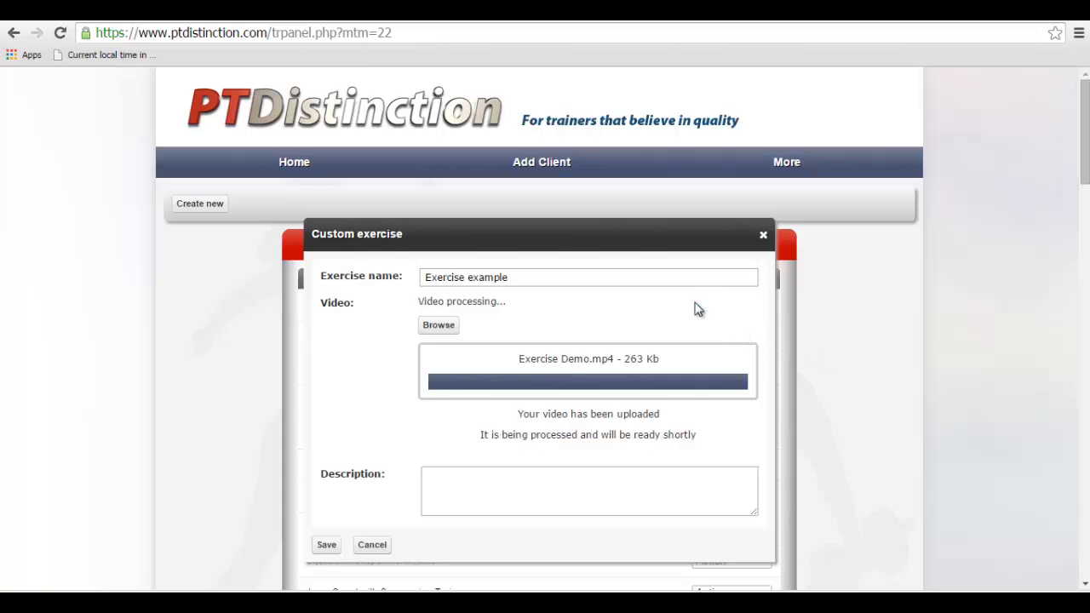
{"action": "mouse_move", "coordinate": [633, 332]}
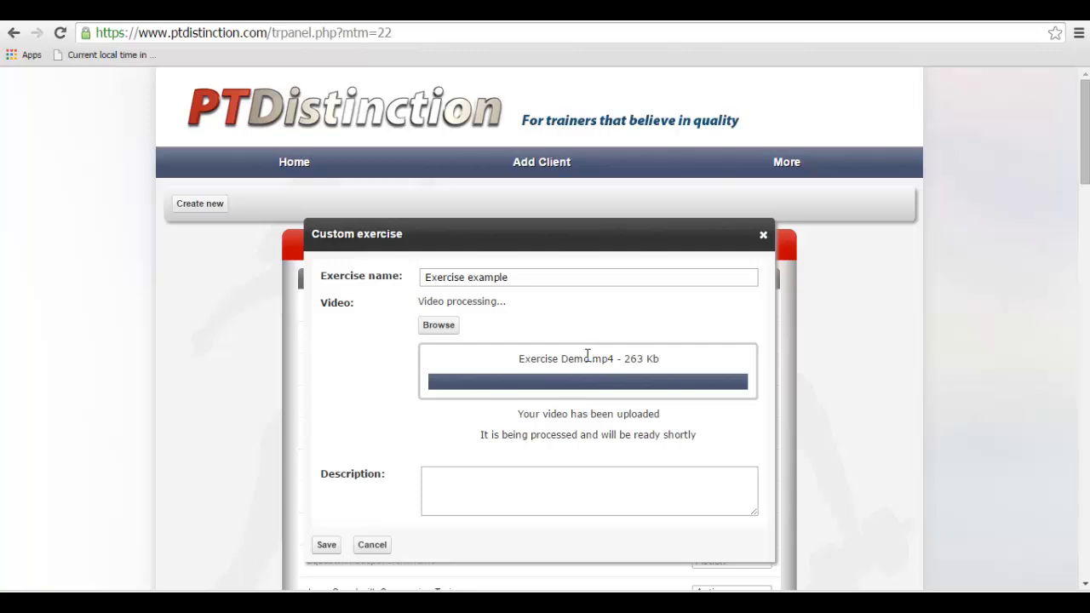
{"action": "scroll", "scroll_direction": "down", "scroll_amount": 3}
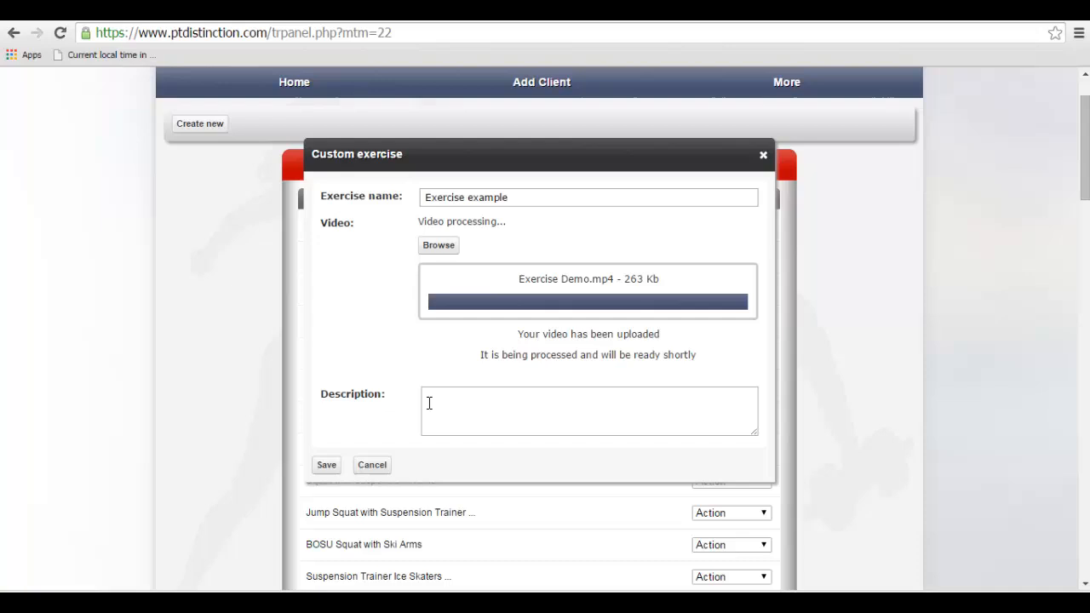
{"action": "type", "text": "j"}
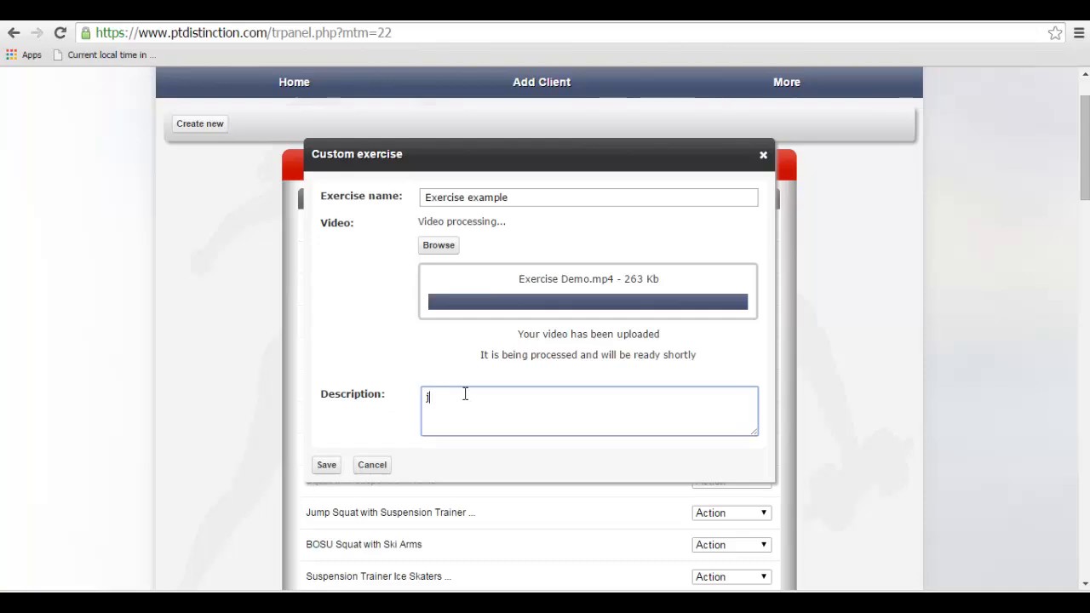
{"action": "key", "text": "Backspace"}
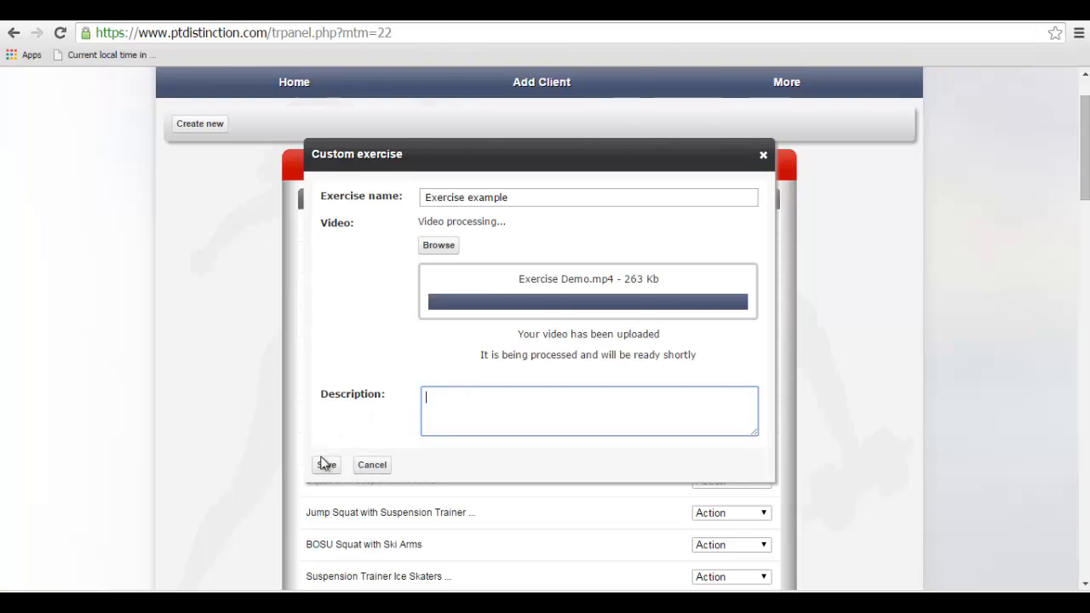
Save the new custom exercise and head to the trainer Home page.
{"action": "left_click", "coordinate": [327, 463]}
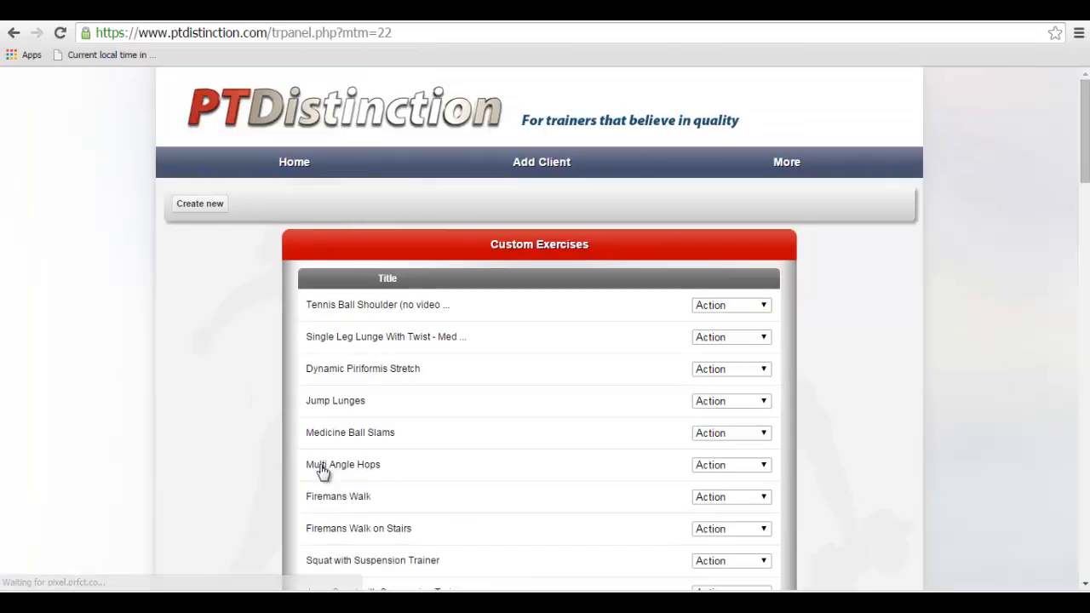
{"action": "mouse_move", "coordinate": [791, 326]}
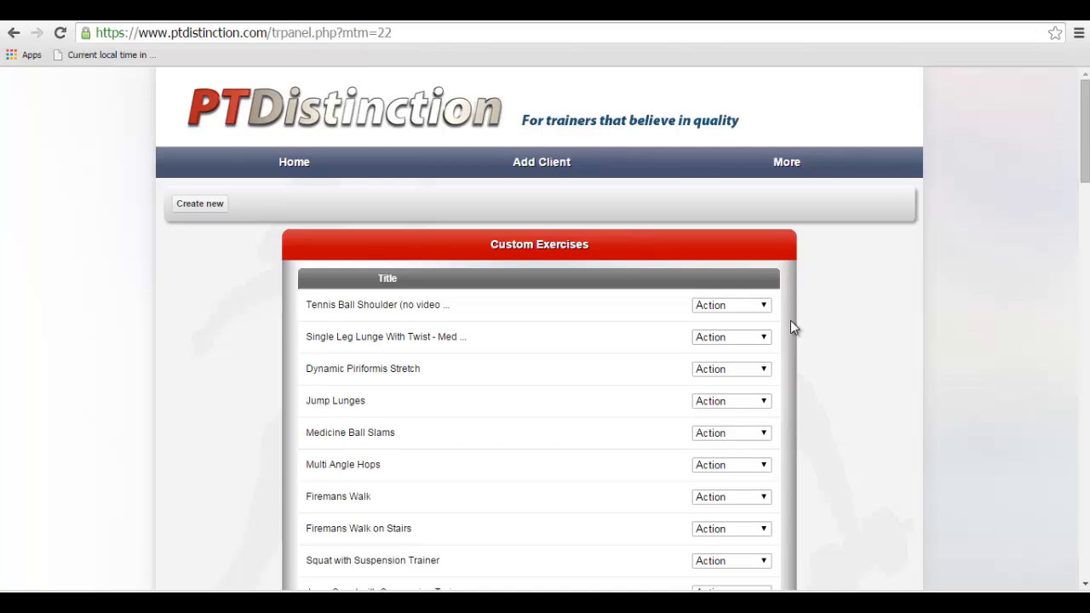
{"action": "mouse_move", "coordinate": [896, 293]}
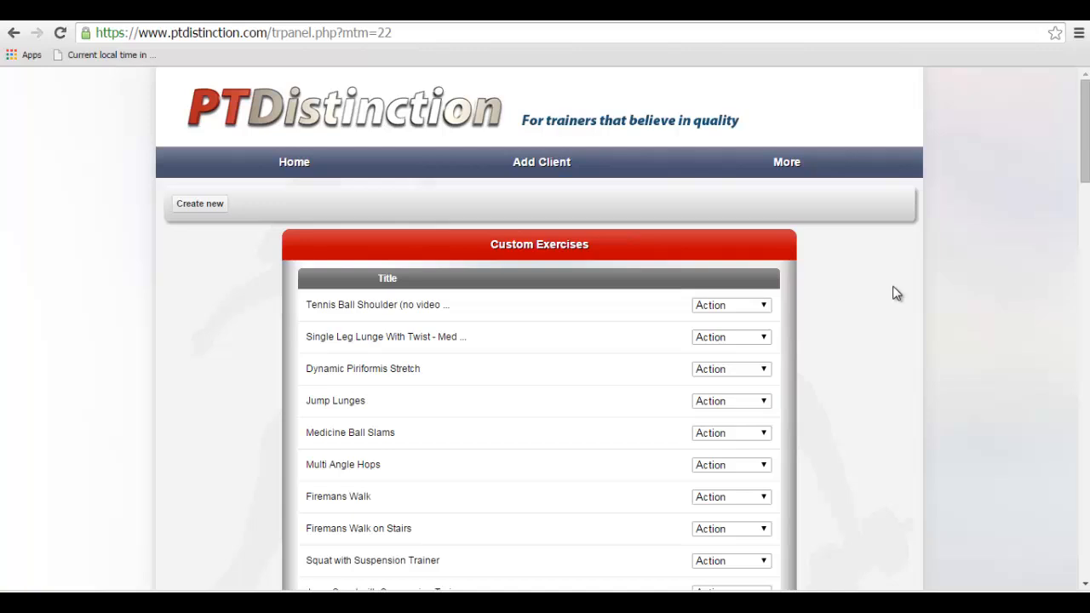
{"action": "mouse_move", "coordinate": [926, 271]}
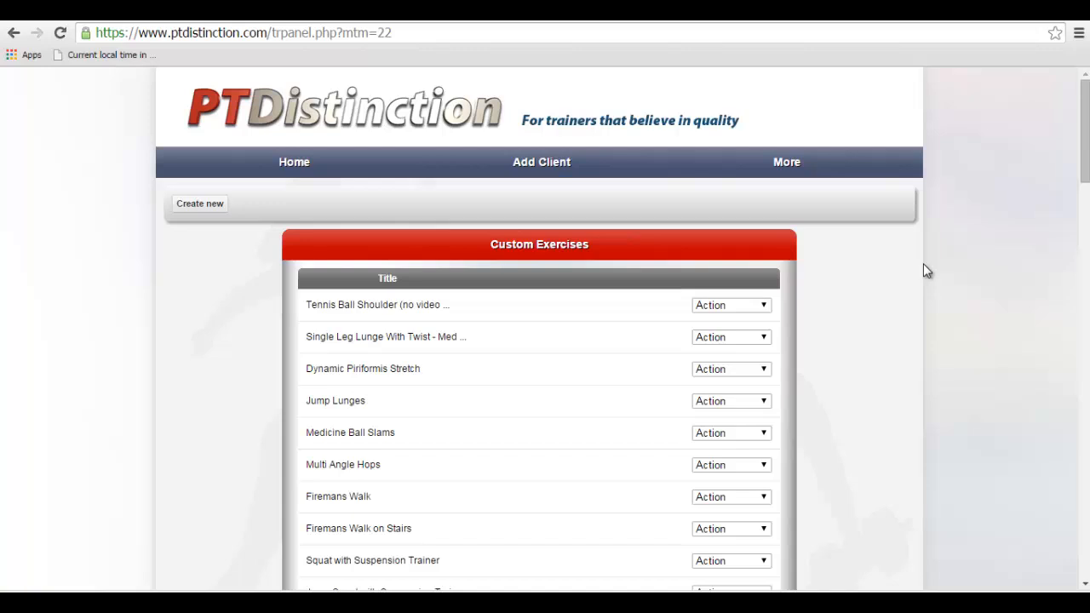
{"action": "left_click", "coordinate": [293, 162]}
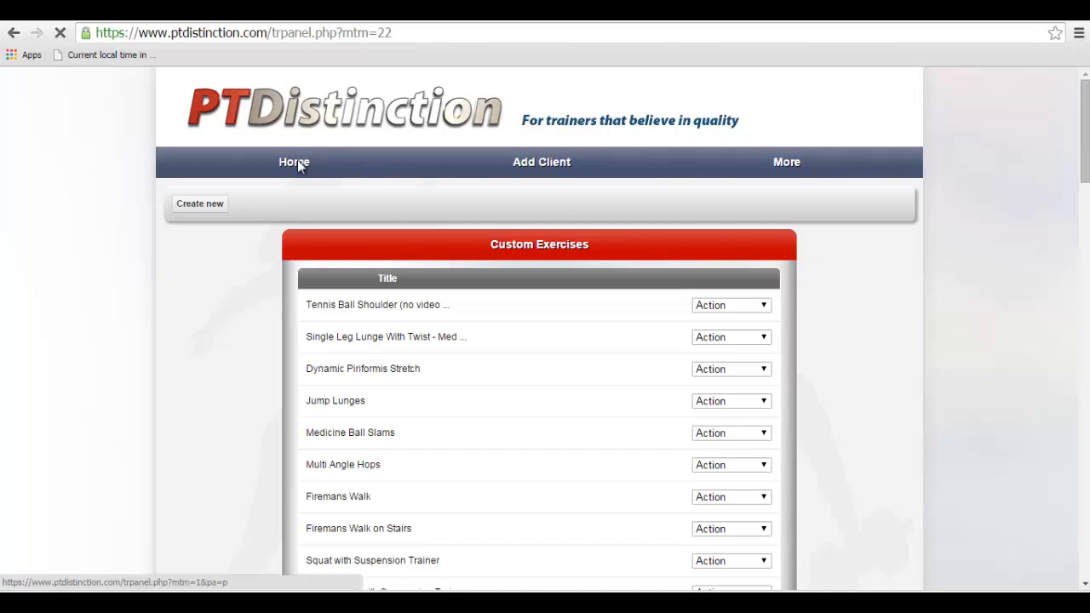
Select Example Client on the home page to build a new phase.
{"action": "left_click", "coordinate": [293, 162]}
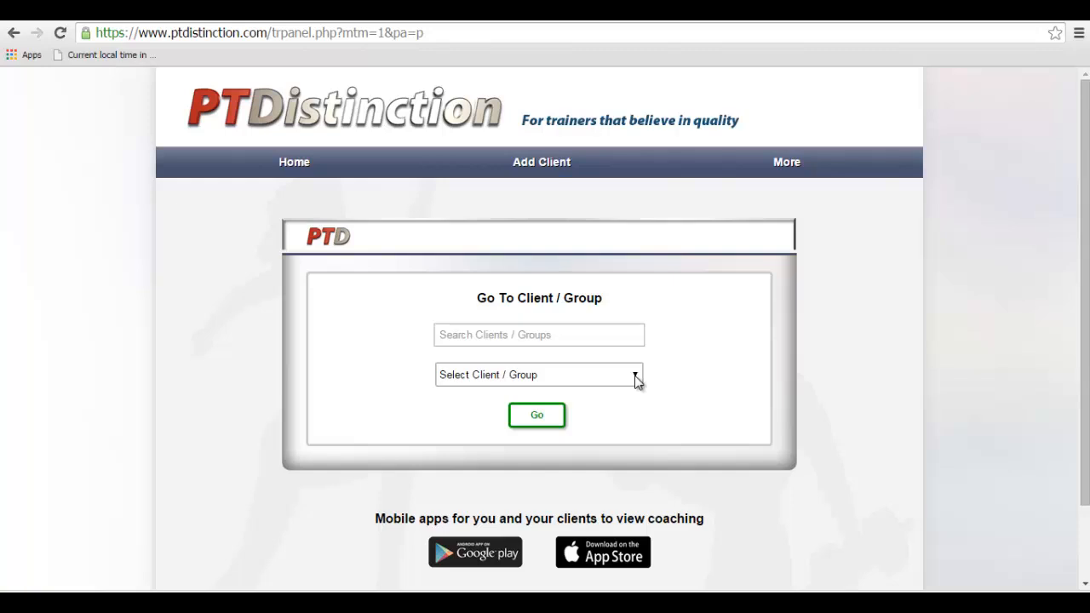
{"action": "left_click", "coordinate": [536, 415]}
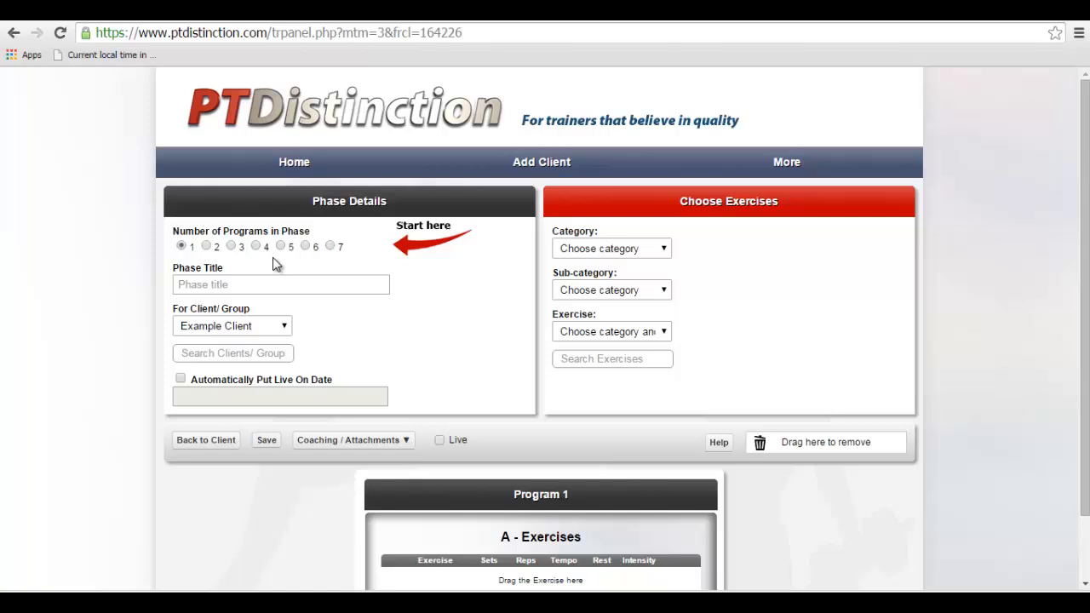
Name the phase 'Test Custom Exercise', add Inverted Row - Pronated Wide Grip from Back > Body Weight Row, and save.
{"action": "type", "text": "Test Custom Exercise"}
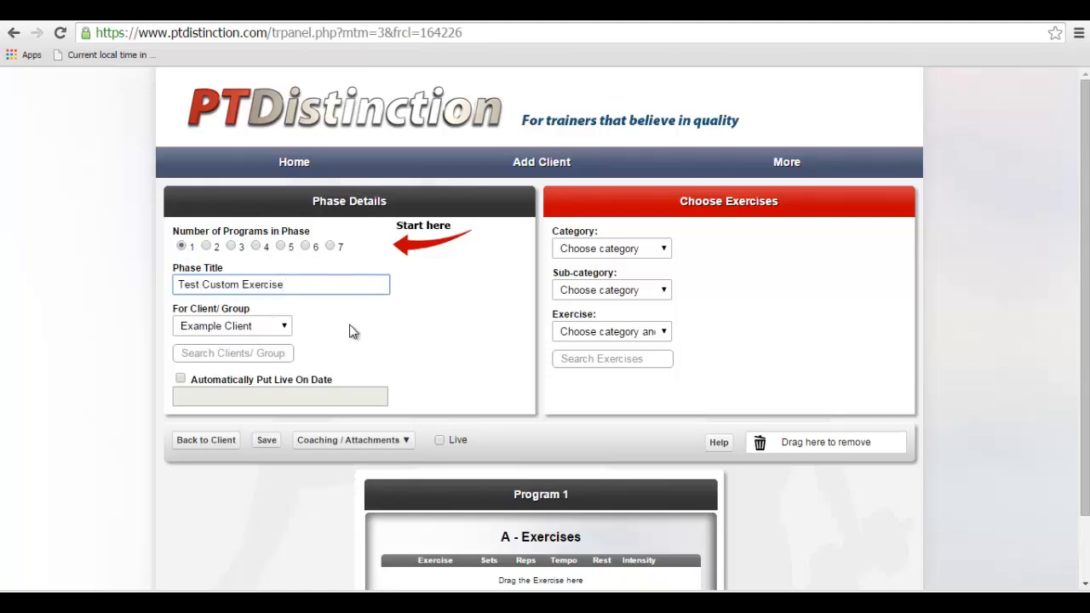
{"action": "mouse_move", "coordinate": [664, 280]}
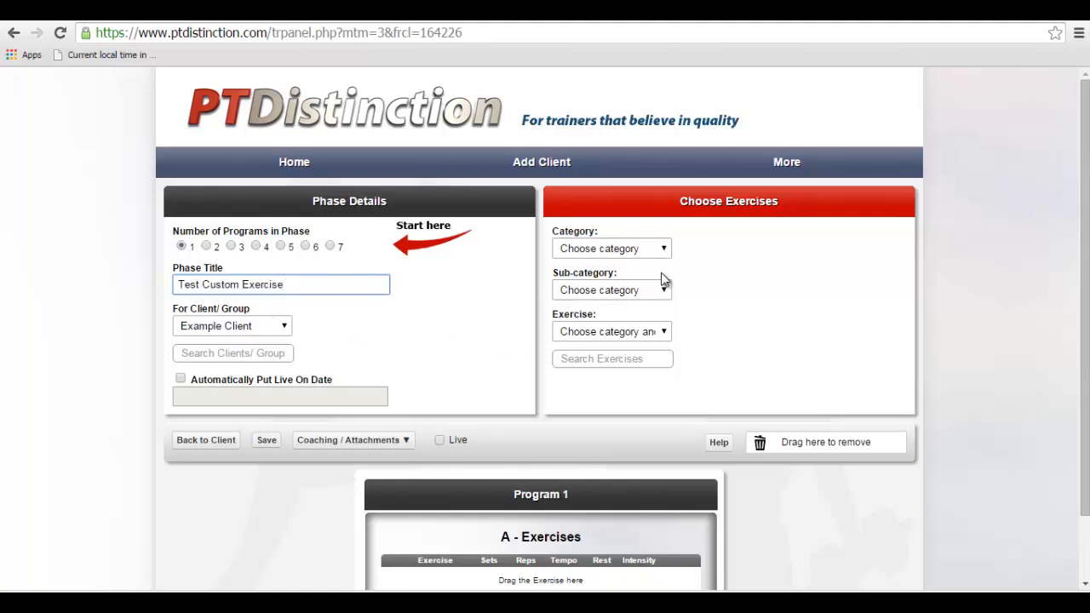
{"action": "left_click", "coordinate": [611, 289]}
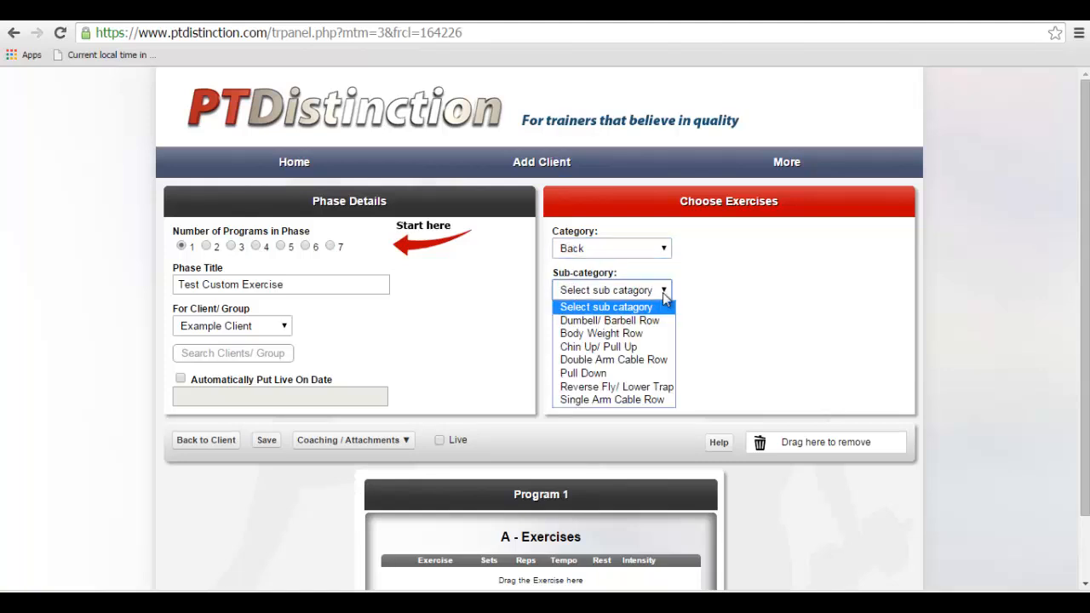
{"action": "left_click", "coordinate": [600, 332]}
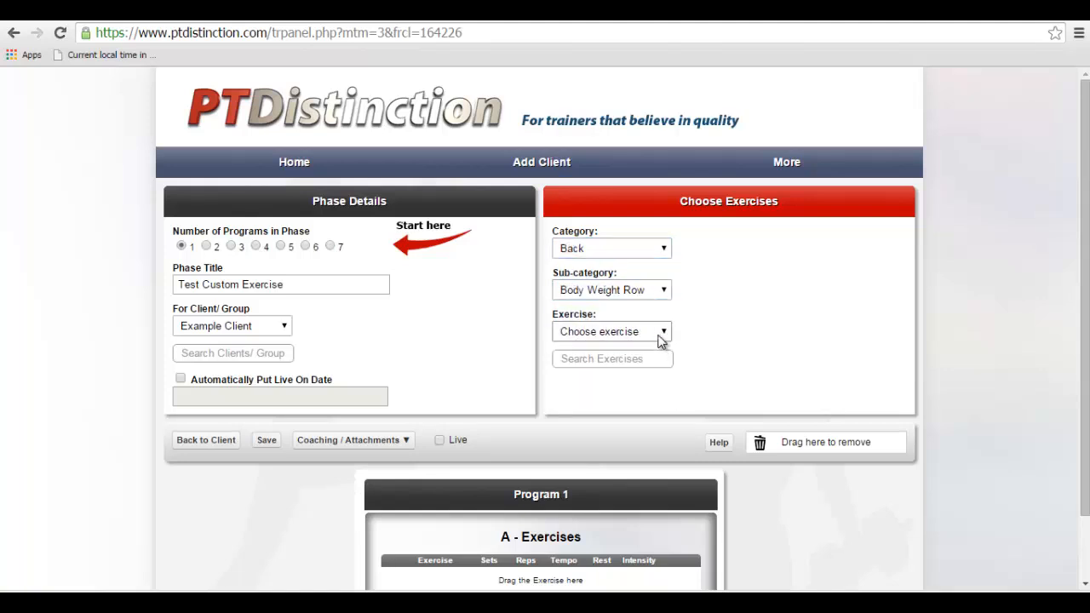
{"action": "left_click", "coordinate": [612, 331]}
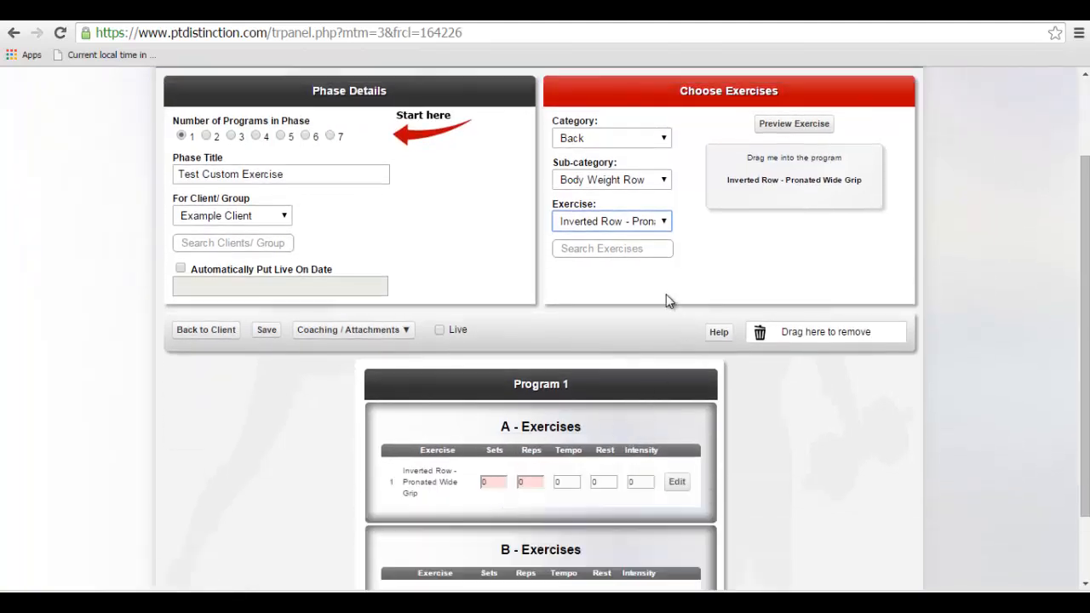
{"action": "mouse_move", "coordinate": [661, 286]}
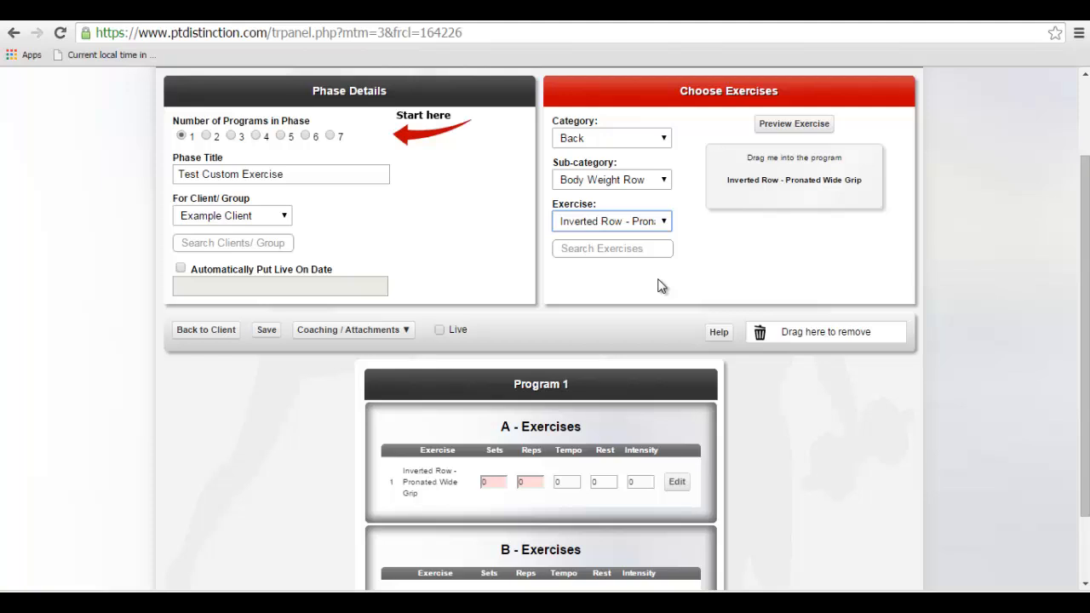
{"action": "mouse_move", "coordinate": [265, 334]}
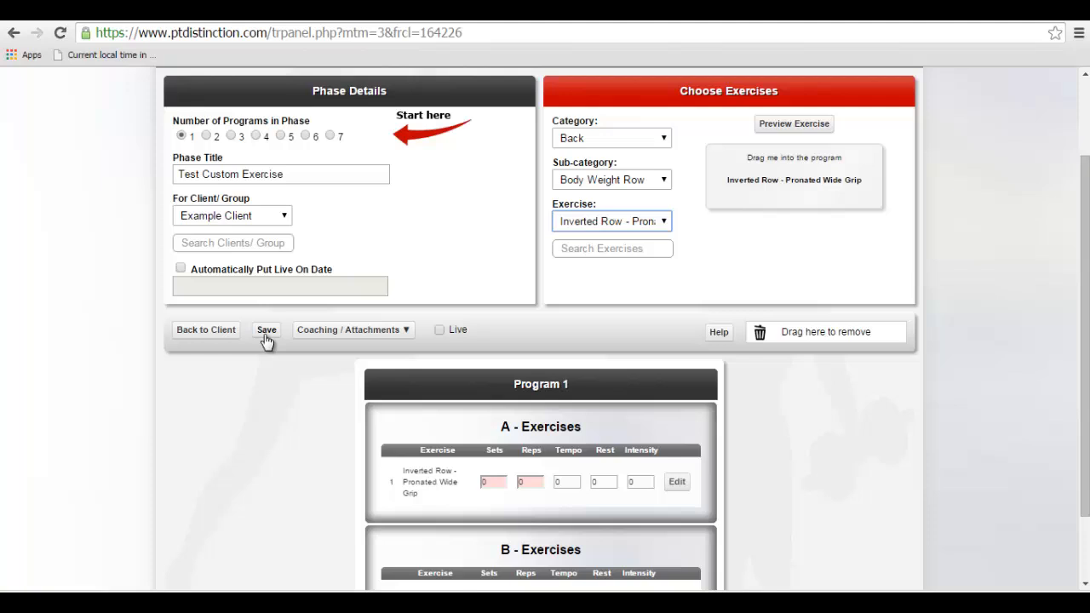
{"action": "left_click", "coordinate": [266, 330]}
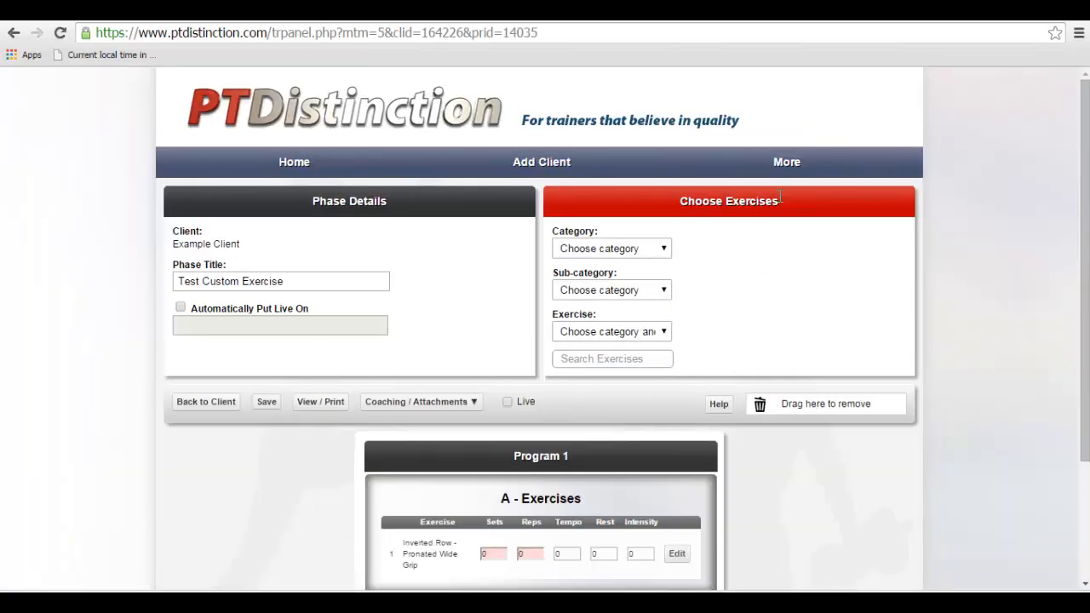
Create a custom exercise named 'd' with a video chosen, then save and close back to the list.
{"action": "left_click", "coordinate": [787, 162]}
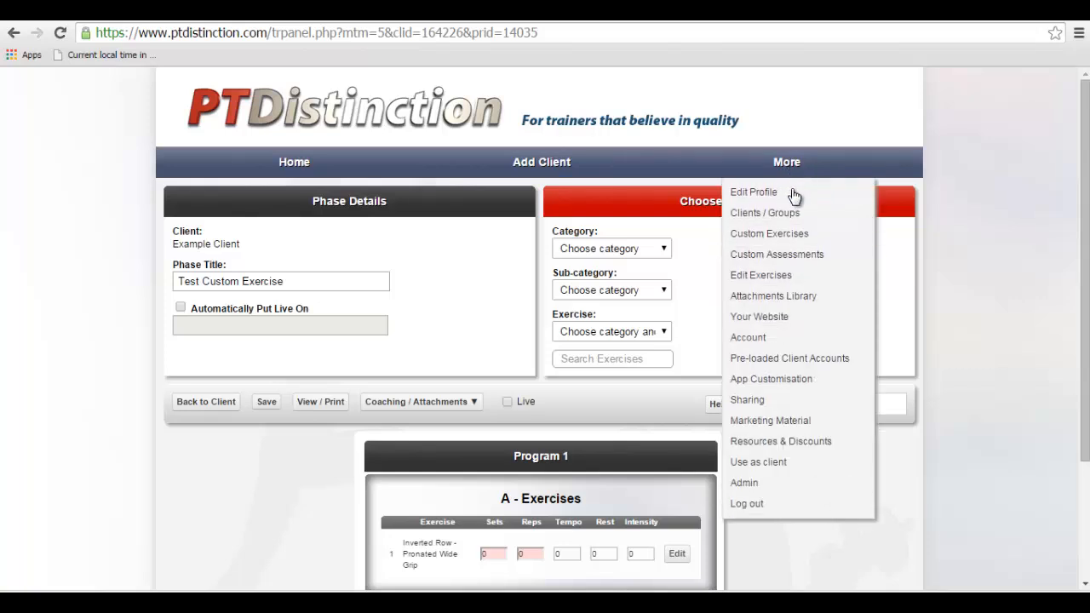
{"action": "left_click", "coordinate": [769, 234]}
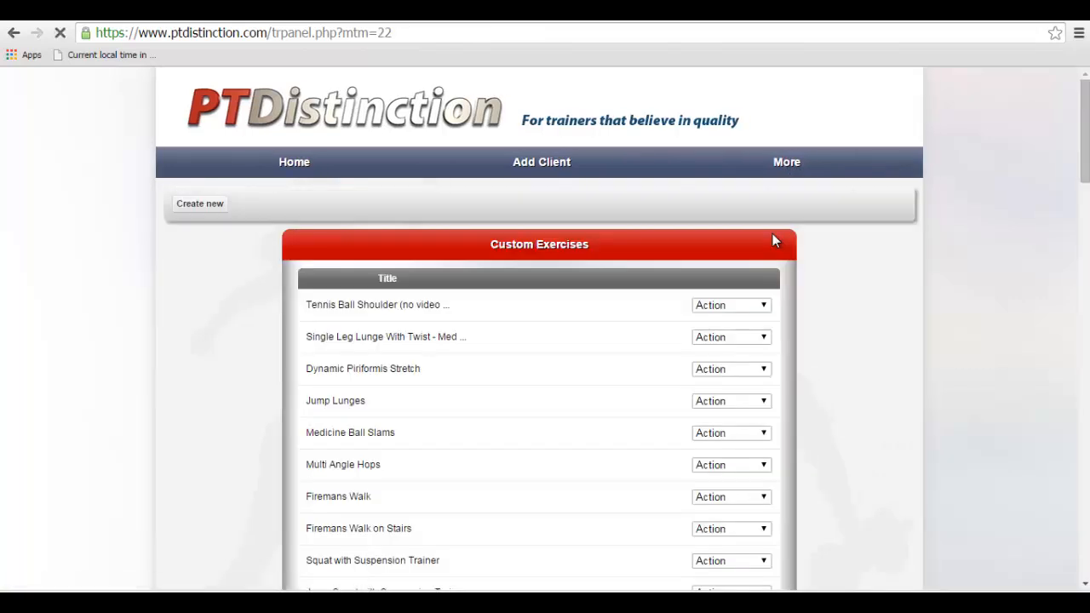
{"action": "left_click", "coordinate": [200, 203]}
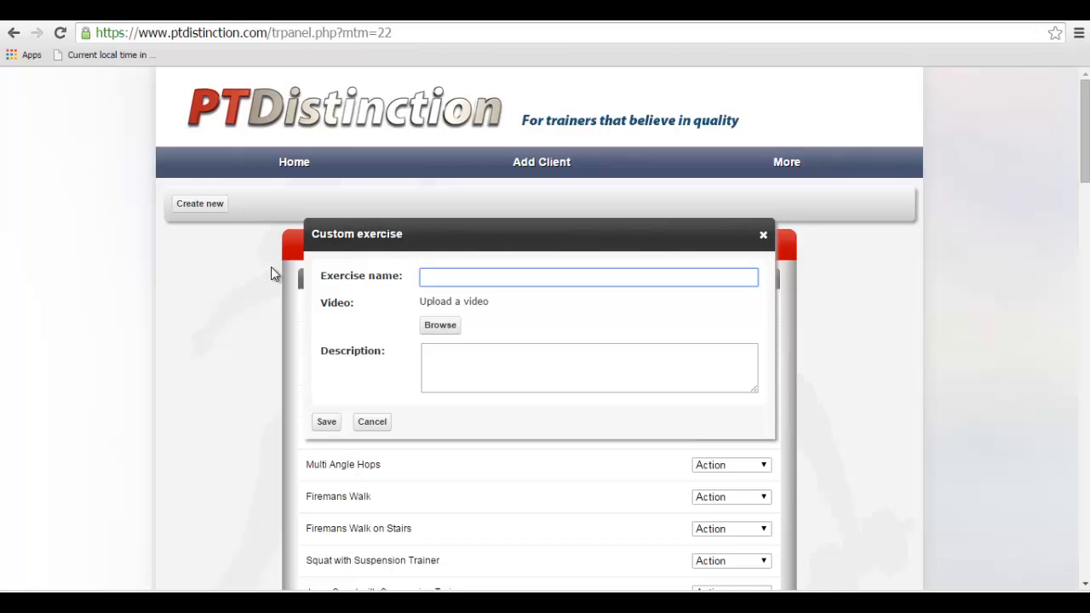
{"action": "type", "text": "d"}
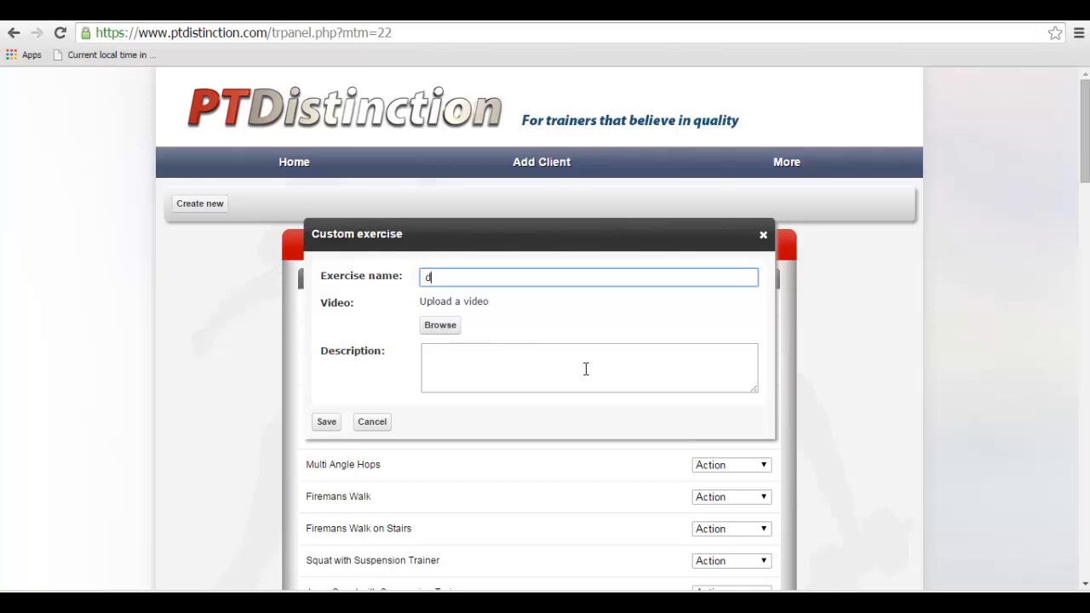
{"action": "left_click", "coordinate": [439, 324]}
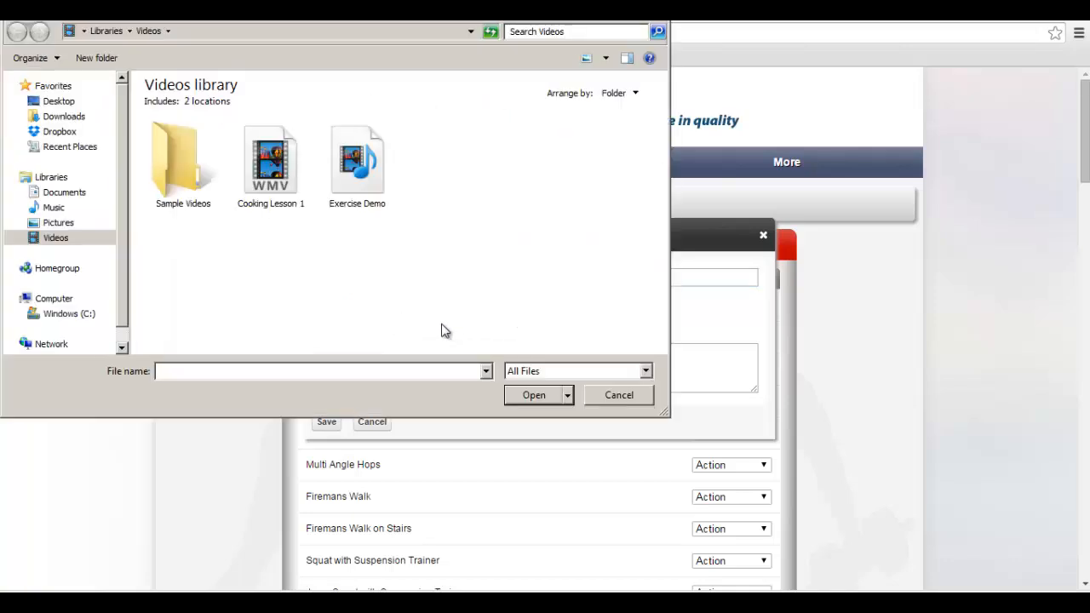
{"action": "left_click", "coordinate": [620, 395]}
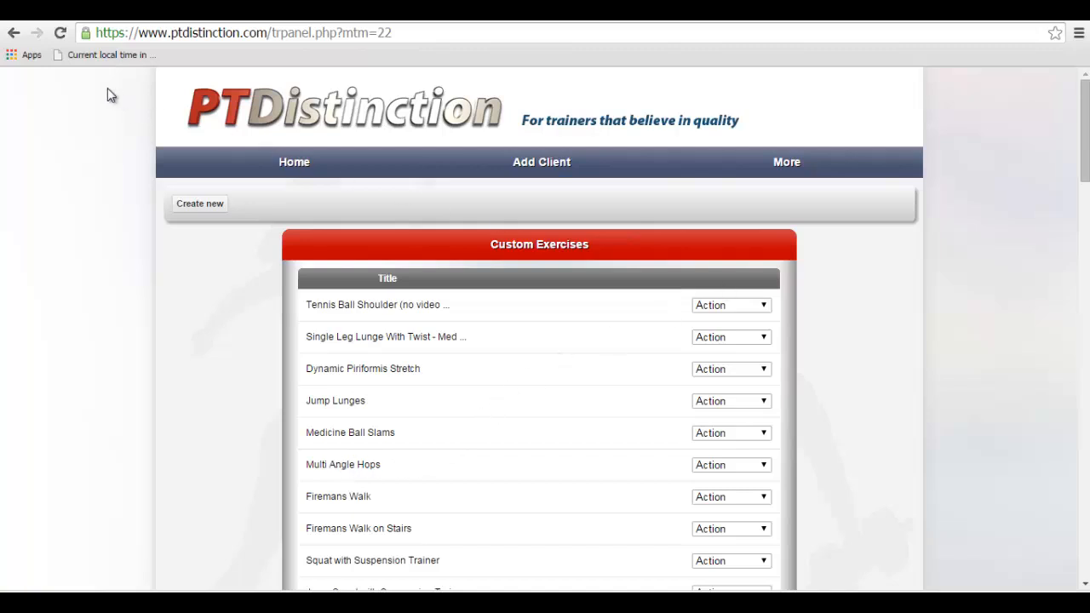
Use the browser Back button to return to the Test Custom Exercise phase editor.
{"action": "left_click", "coordinate": [13, 32]}
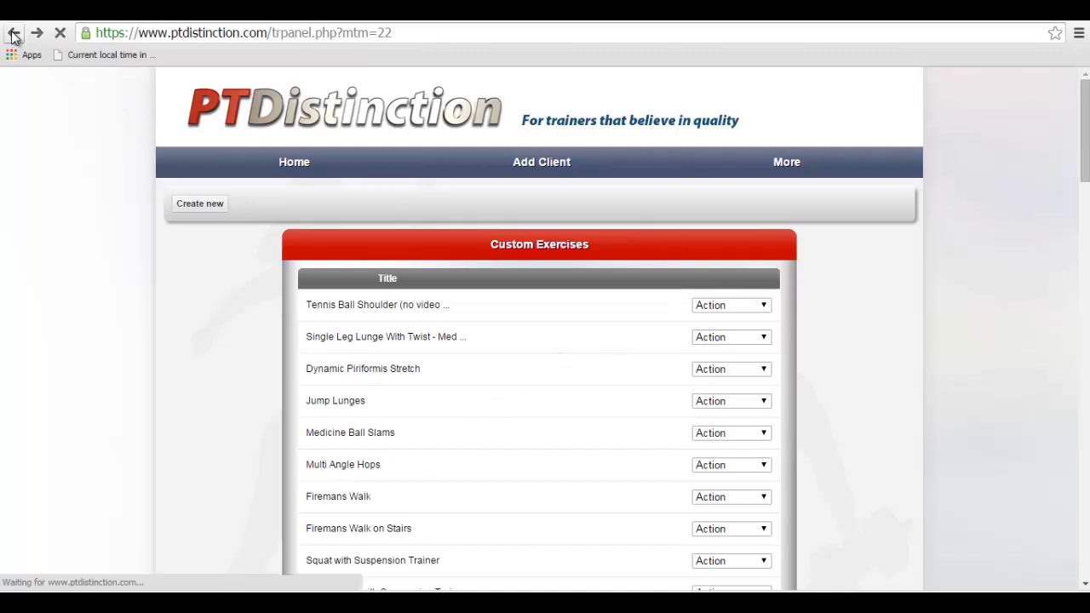
{"action": "left_click", "coordinate": [14, 33]}
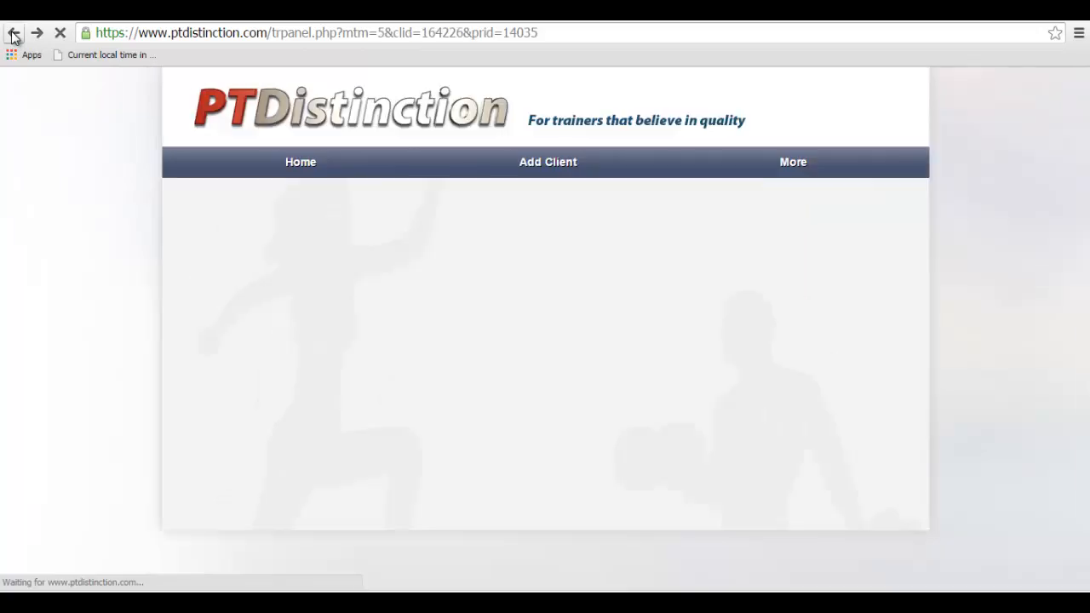
{"action": "left_click", "coordinate": [13, 32]}
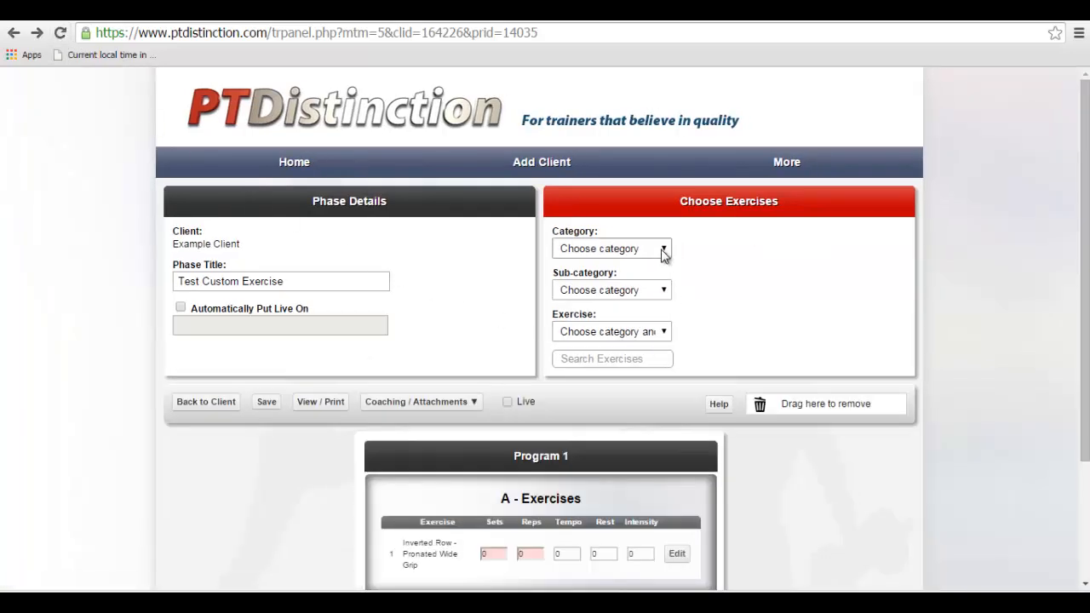
Filter the Category to Custom, add exercise 'ddd' to the program and mark the phase Live.
{"action": "left_click", "coordinate": [609, 249]}
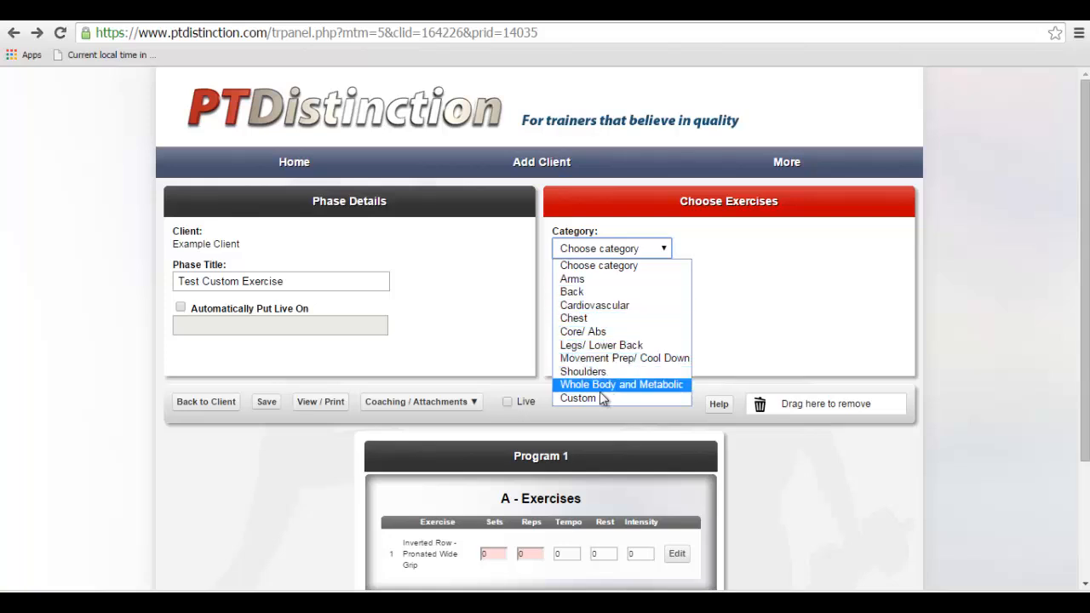
{"action": "left_click", "coordinate": [621, 385]}
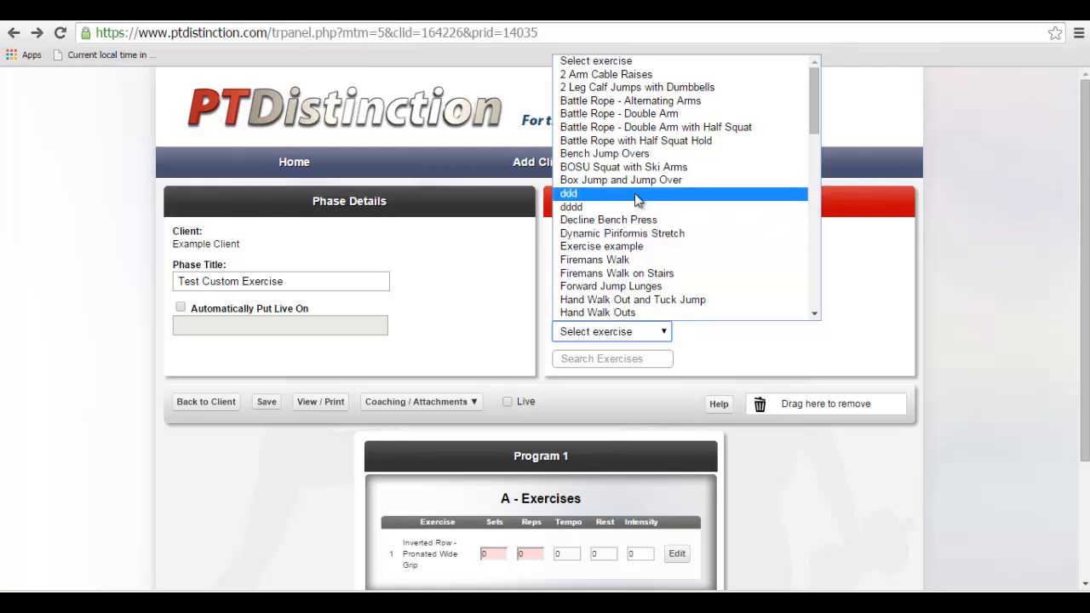
{"action": "left_click", "coordinate": [568, 195]}
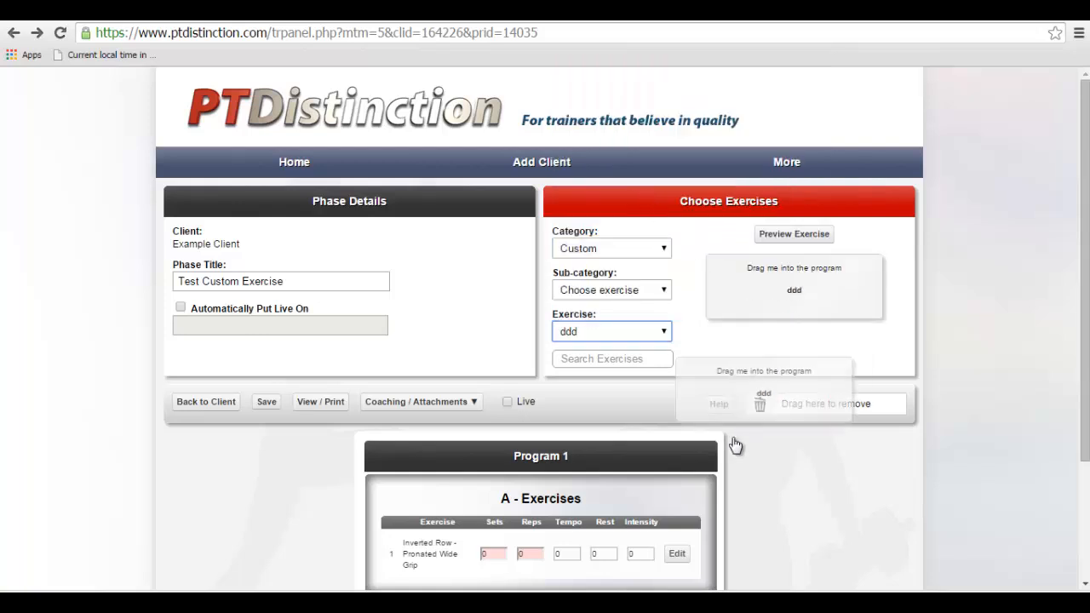
{"action": "scroll", "scroll_direction": "down", "scroll_amount": 3}
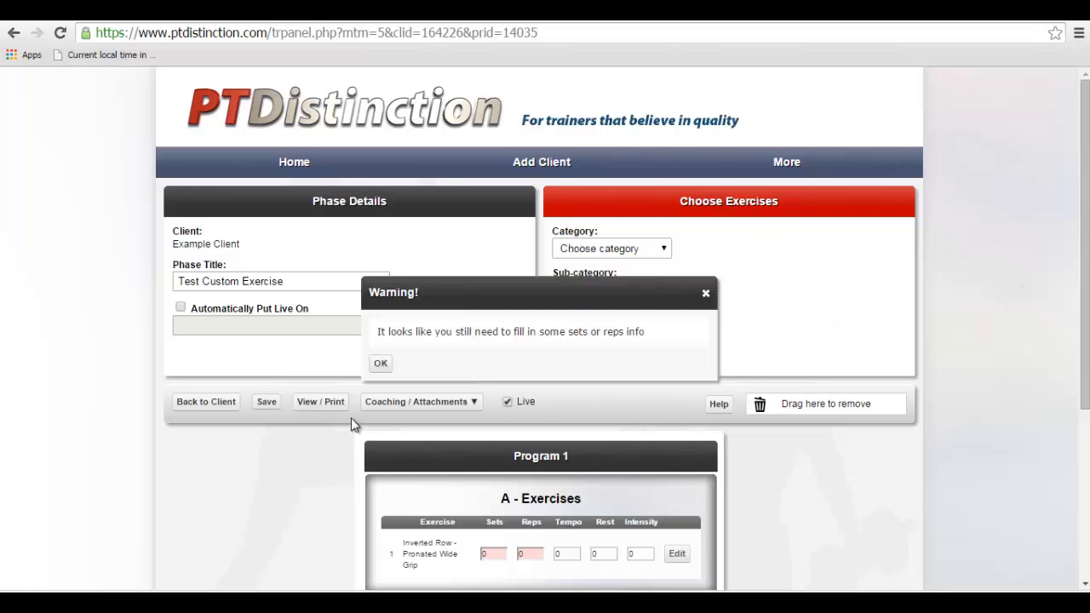
Dismiss the sets/reps warning, save the phase as live, and go back to the client.
{"action": "left_click", "coordinate": [381, 362]}
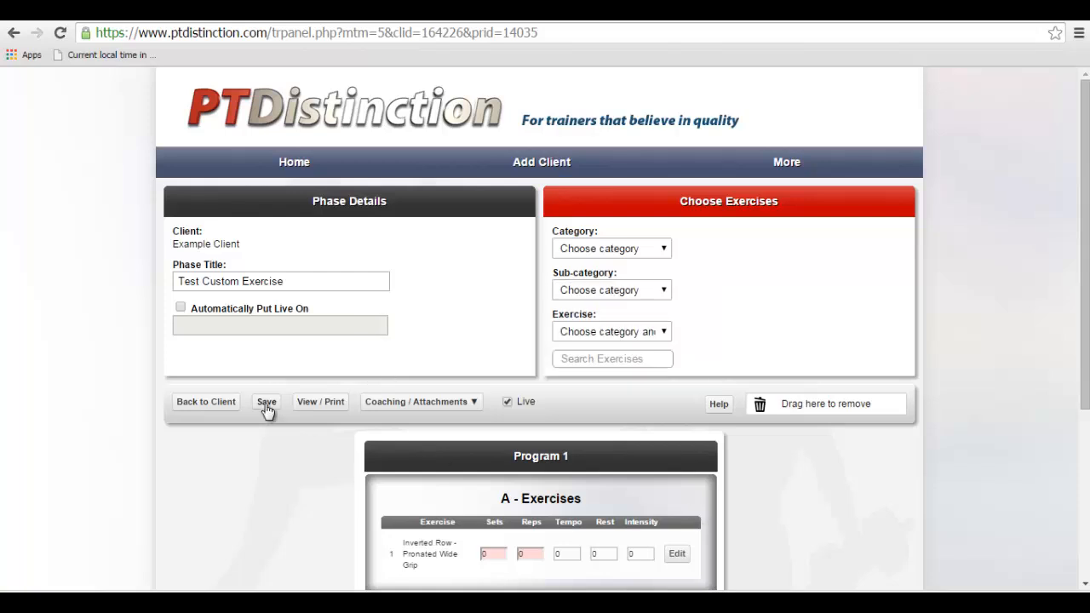
{"action": "left_click", "coordinate": [265, 401]}
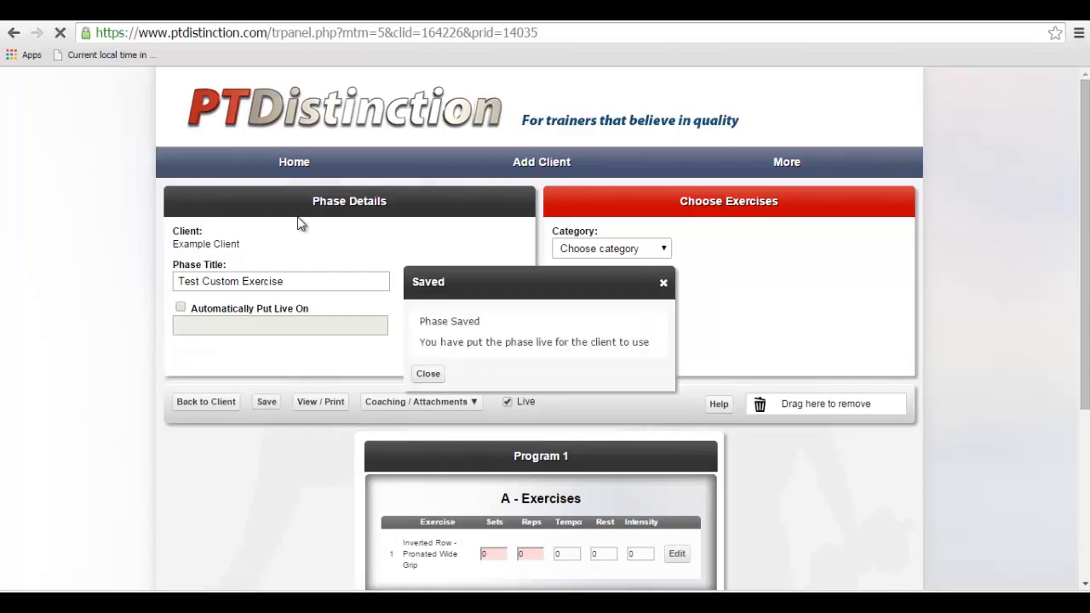
{"action": "left_click", "coordinate": [427, 375]}
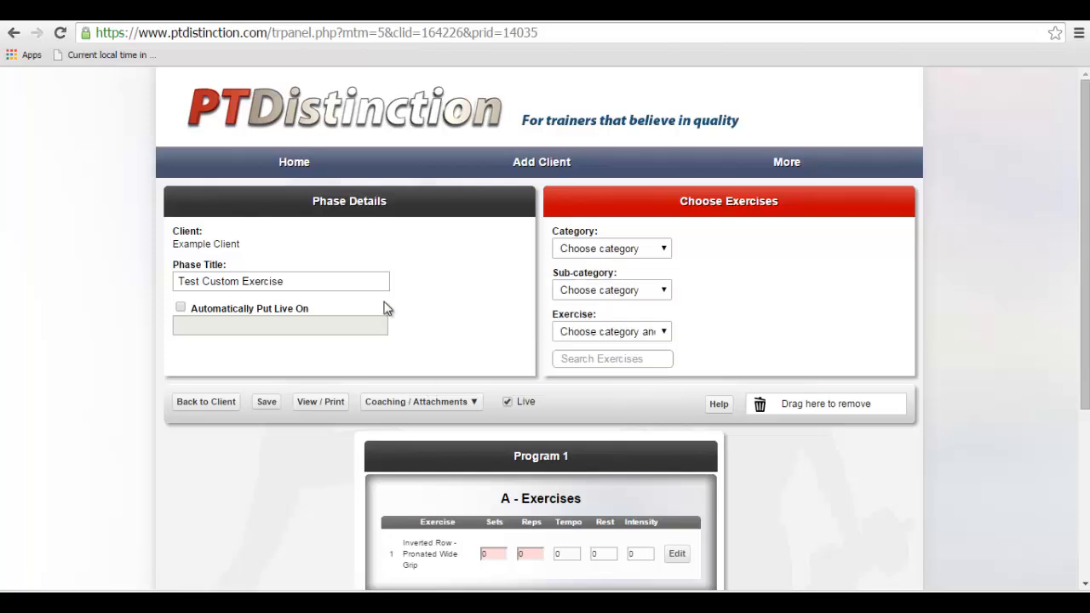
{"action": "left_click", "coordinate": [205, 402]}
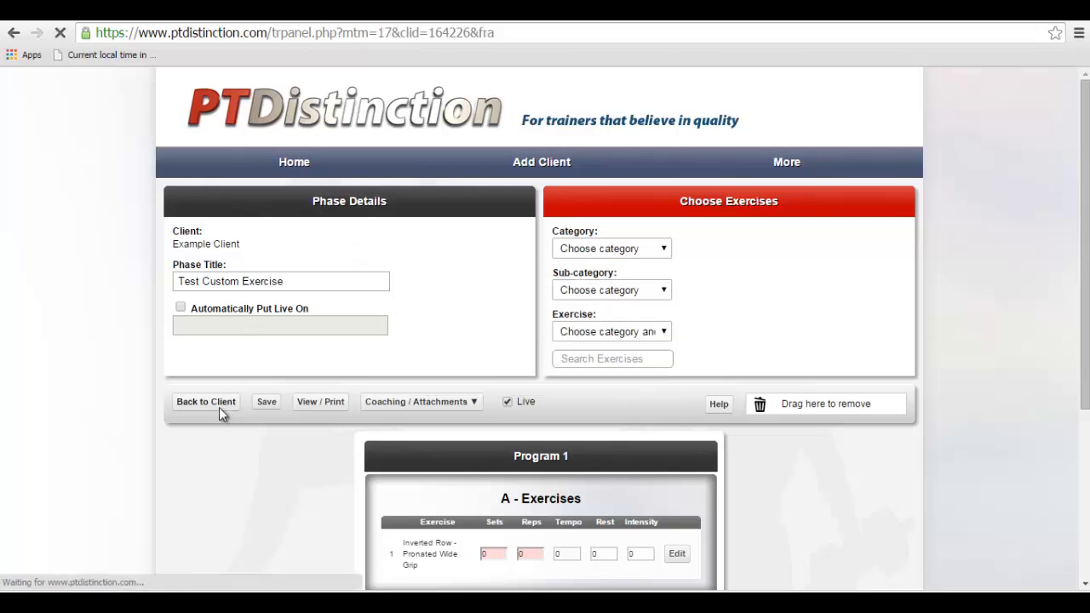
View Example Client's overview showing the live phase, then return Home.
{"action": "left_click", "coordinate": [204, 402]}
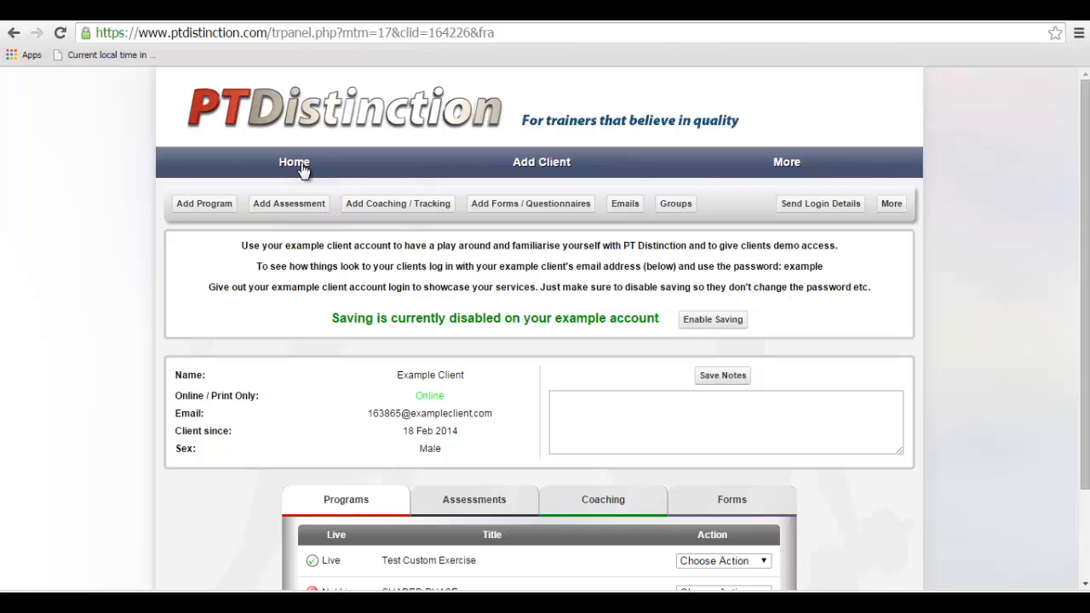
{"action": "left_click", "coordinate": [293, 161]}
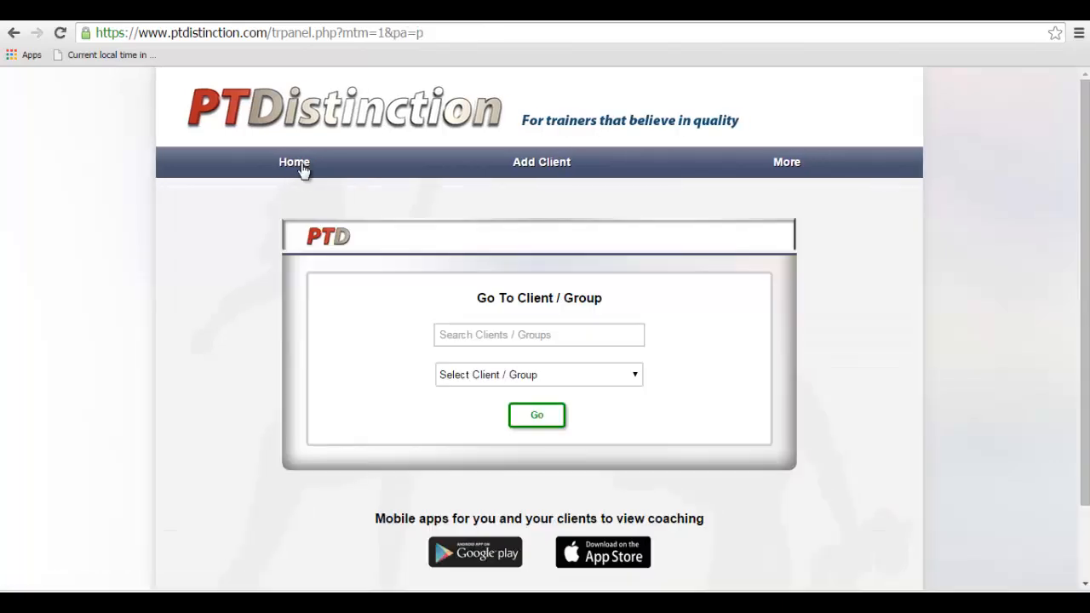
{"action": "mouse_move", "coordinate": [899, 352]}
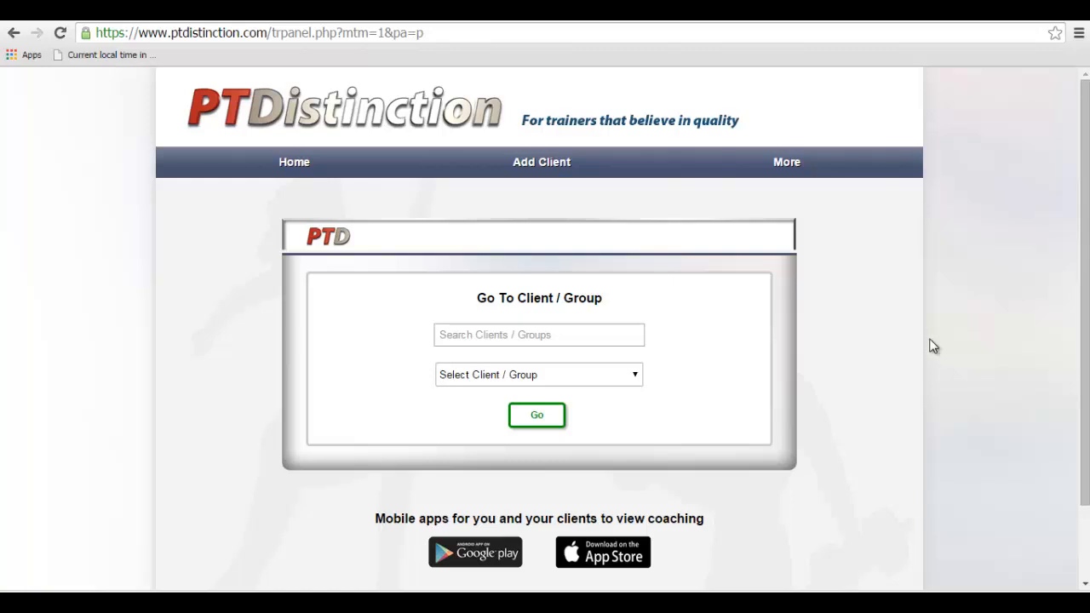
{"action": "mouse_move", "coordinate": [916, 333]}
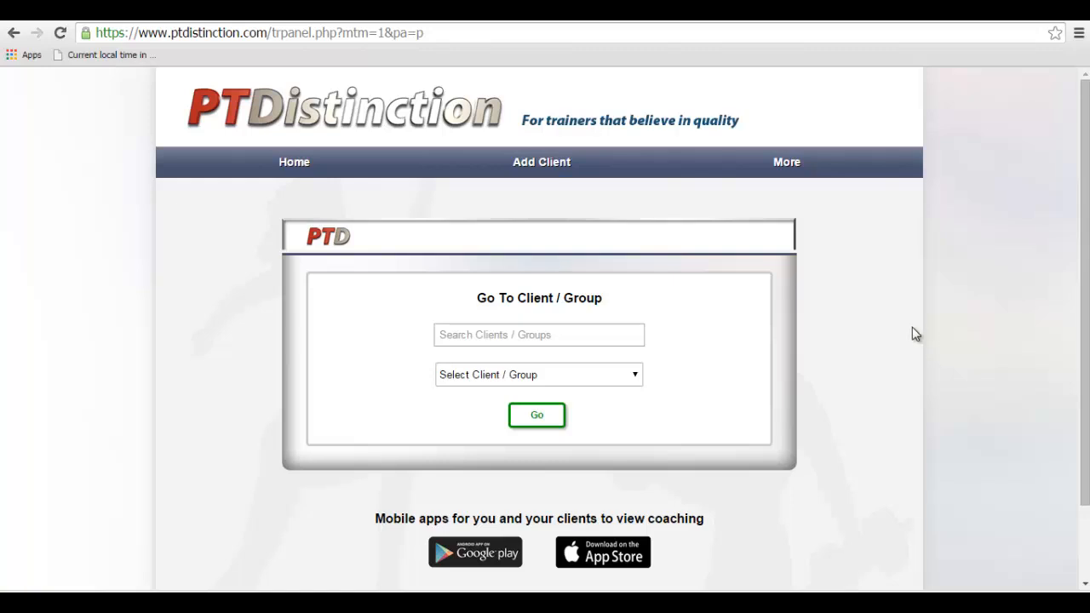